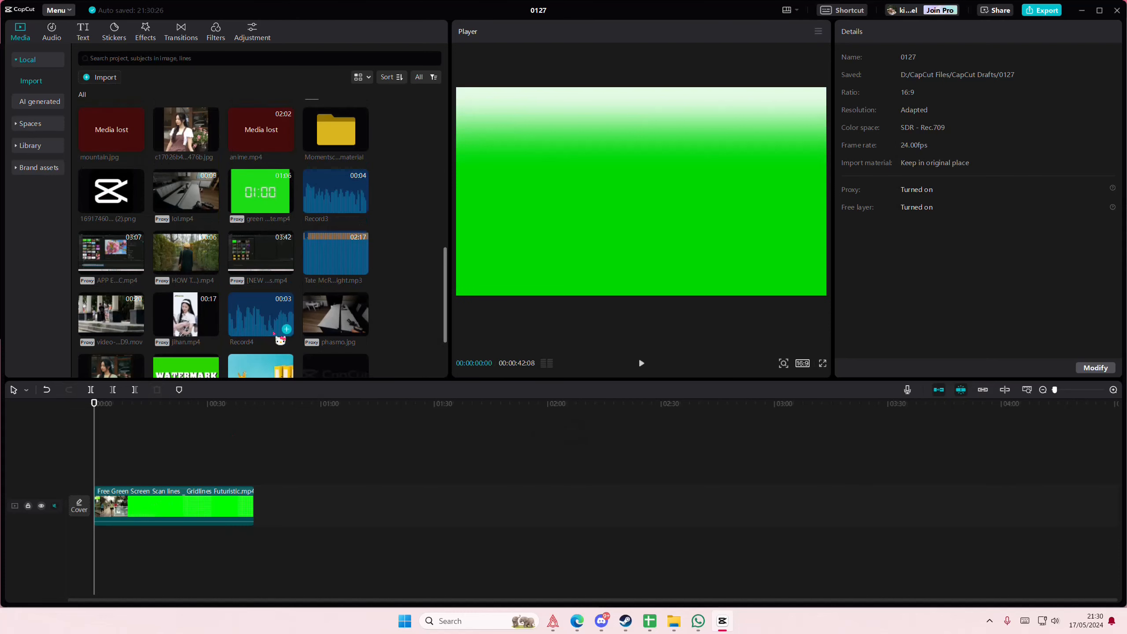
# Place the woman's photo under the green-screen grid clip on a 1:1 canvas and select the grid clip
pyautogui.click(172, 503)
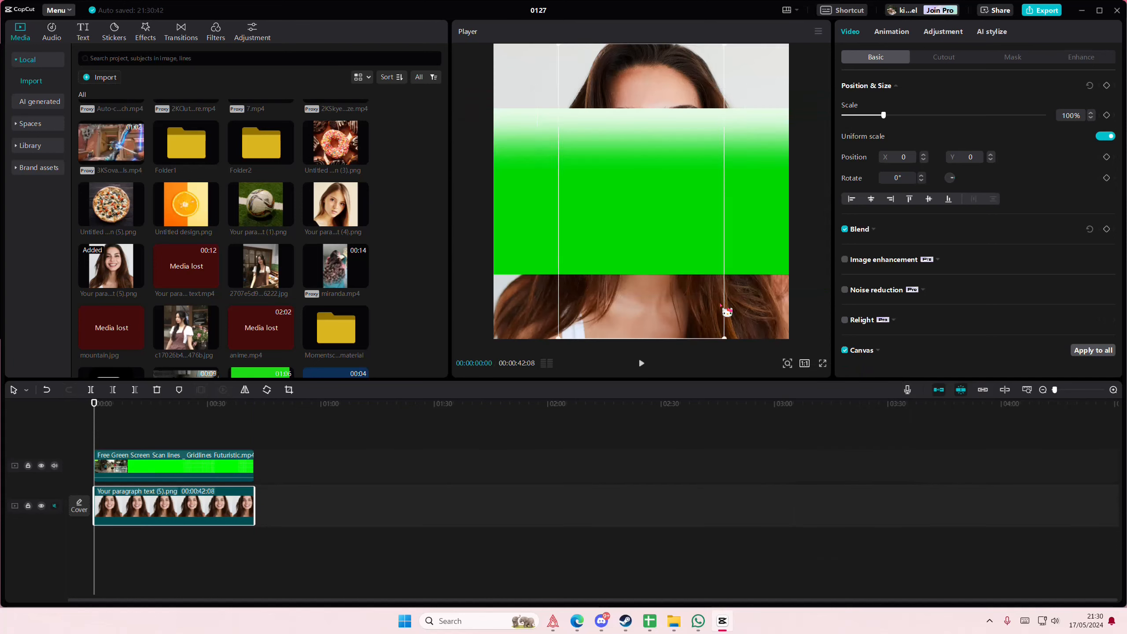
pyautogui.click(173, 466)
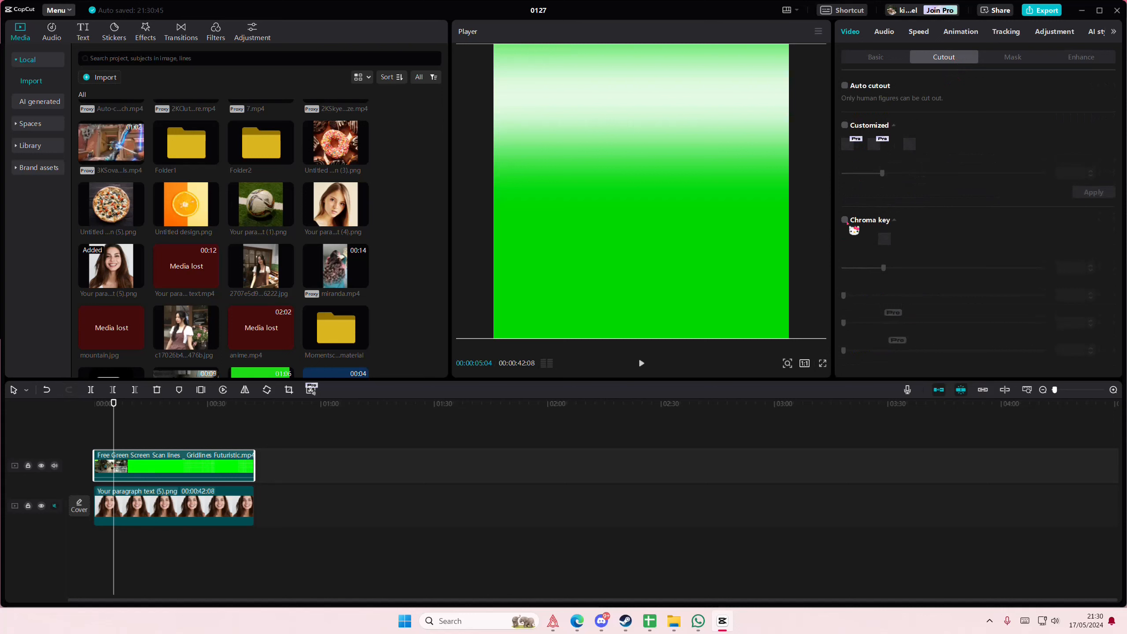
# Apply Chroma key to the grid clip with Strength about 63 and Shadow 50
pyautogui.click(845, 220)
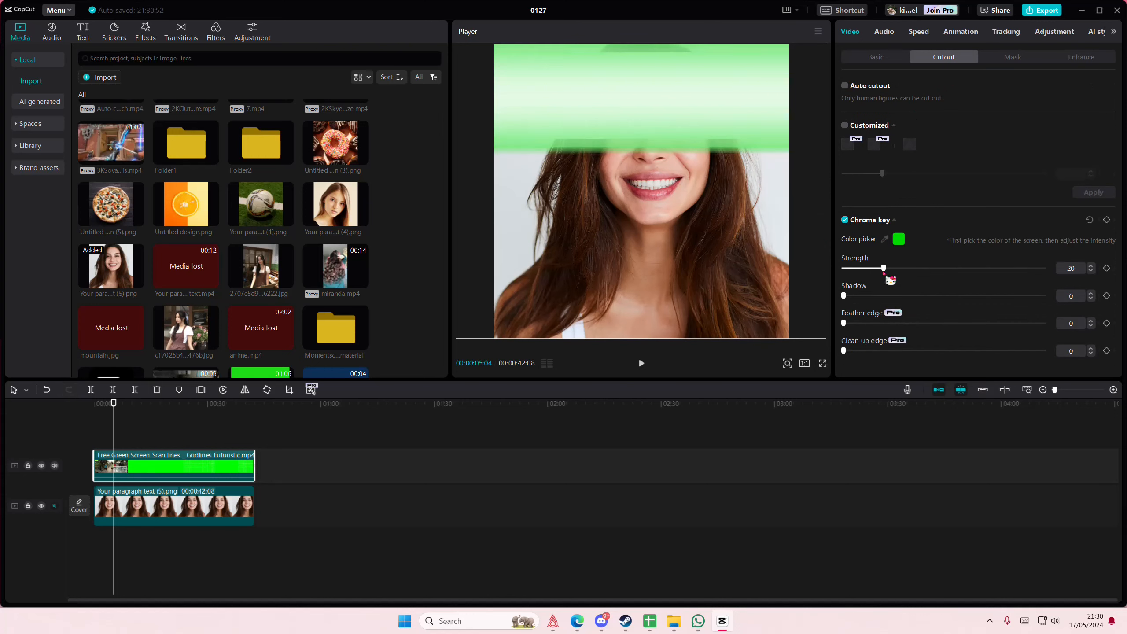
pyautogui.moveTo(882, 268); pyautogui.dragTo(961, 267)
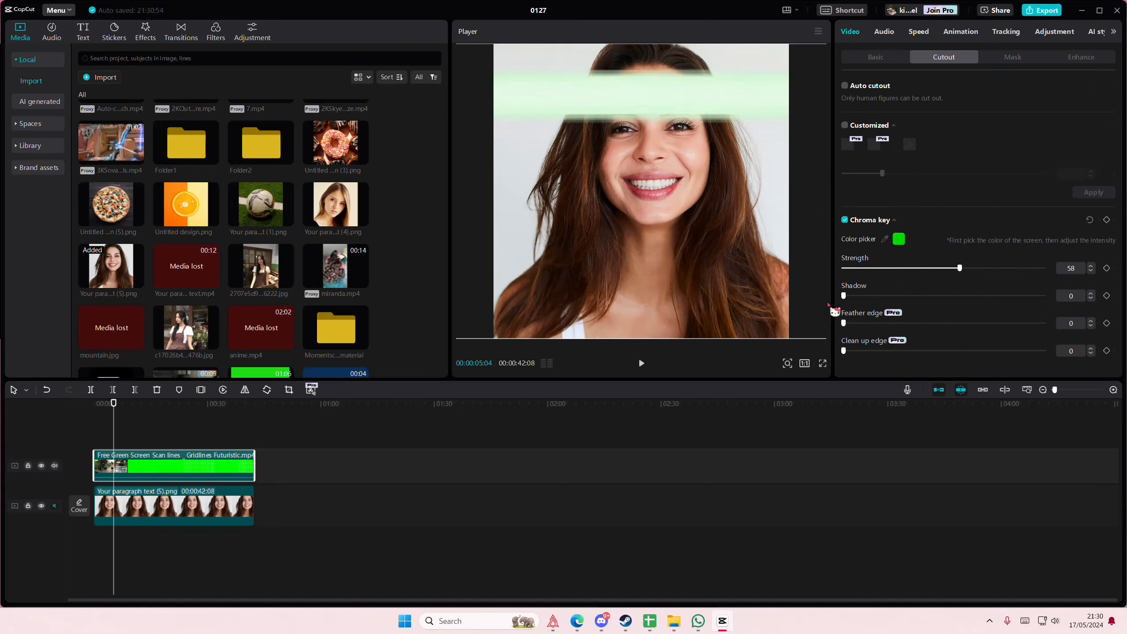
pyautogui.moveTo(844, 296); pyautogui.dragTo(946, 295)
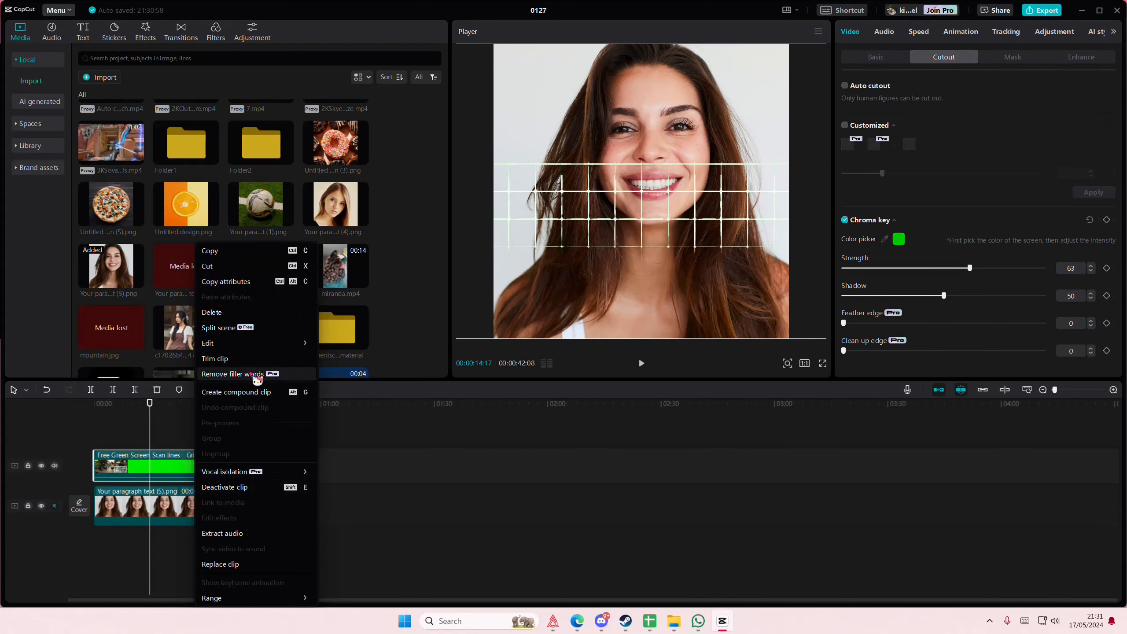
# Make the grid a compound clip with a Circle mask narrowed to an oval over her face
pyautogui.click(236, 392)
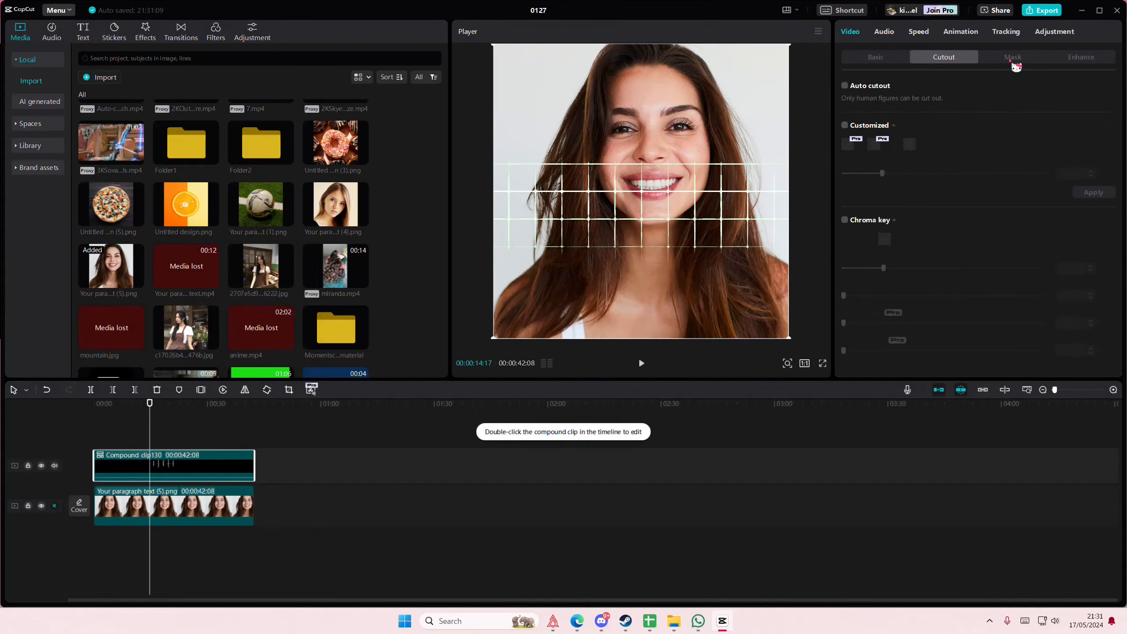
pyautogui.click(1012, 57)
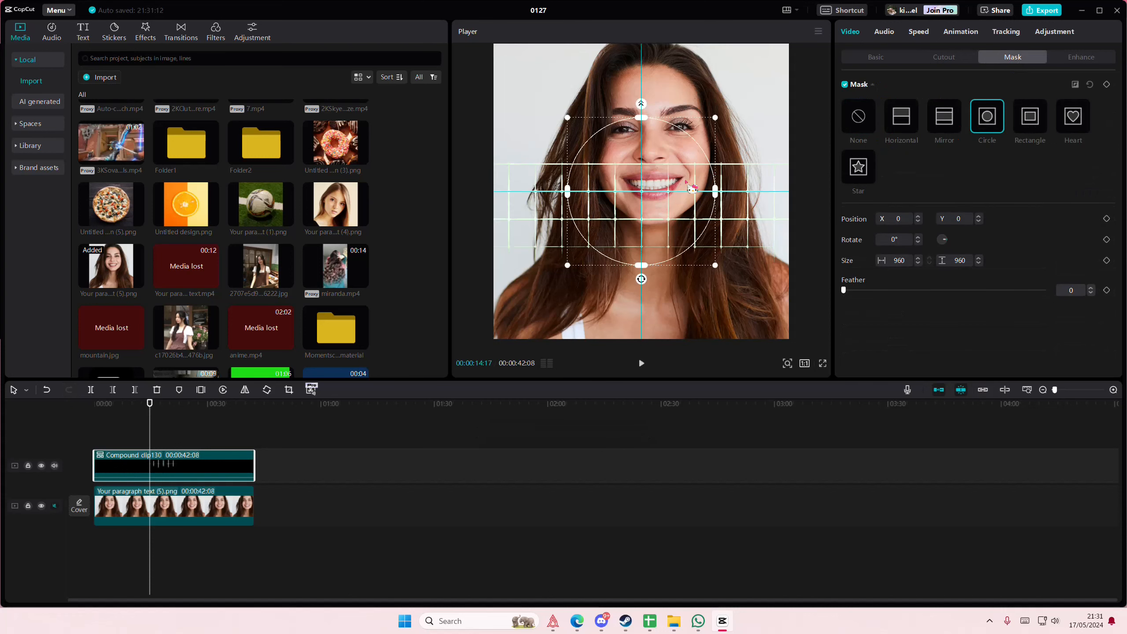
pyautogui.moveTo(641, 189); pyautogui.dragTo(653, 151)
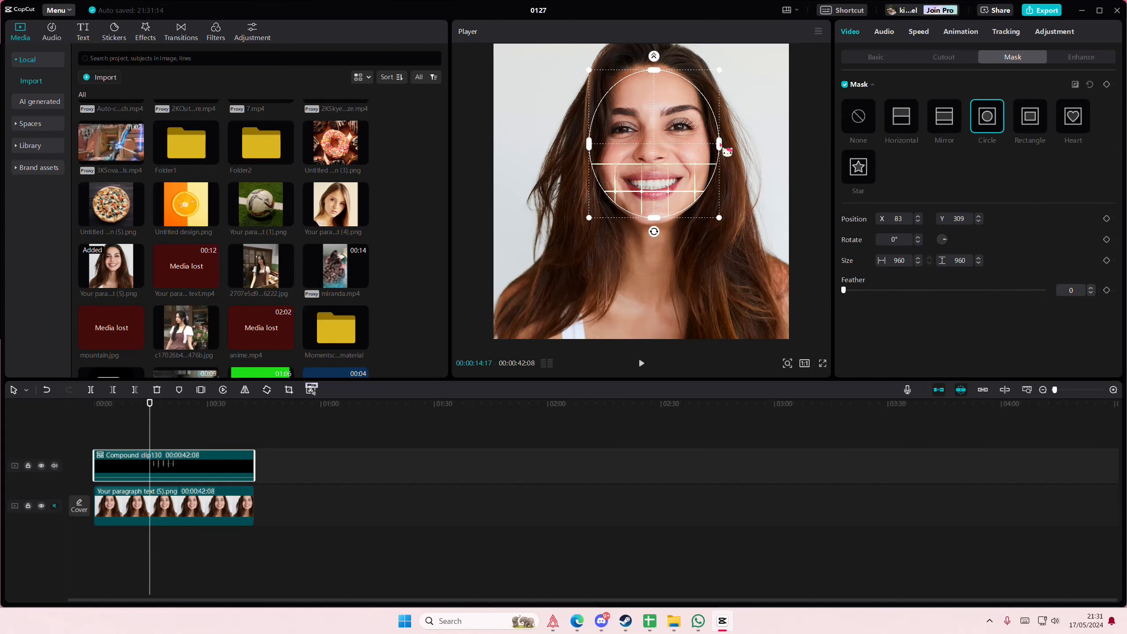
pyautogui.moveTo(719, 144); pyautogui.dragTo(709, 144)
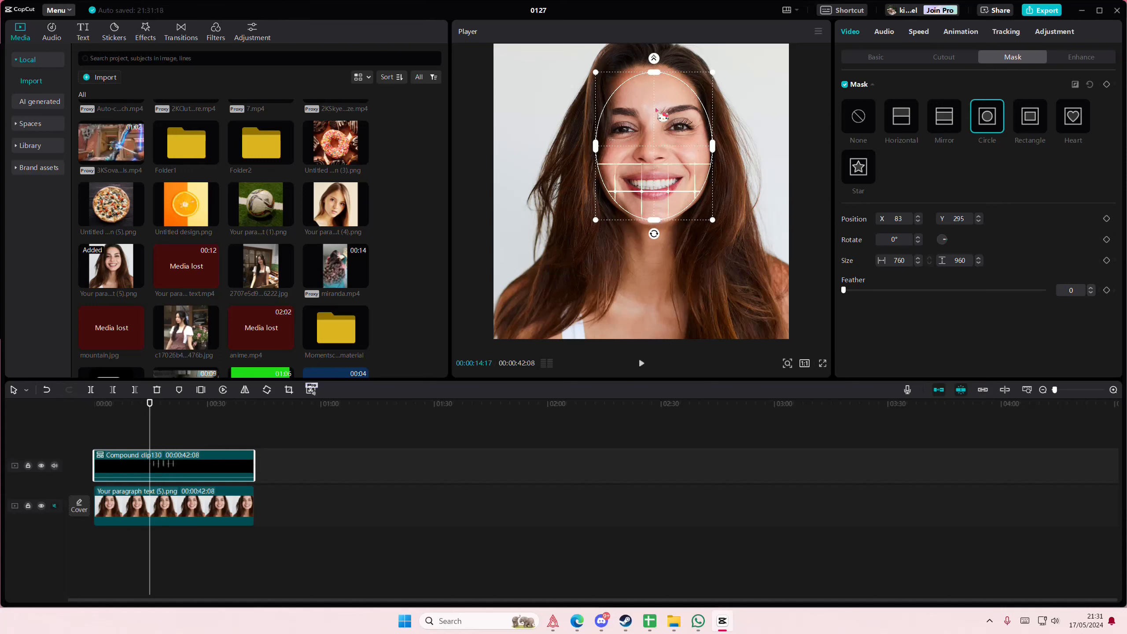
pyautogui.moveTo(712, 147); pyautogui.dragTo(719, 155)
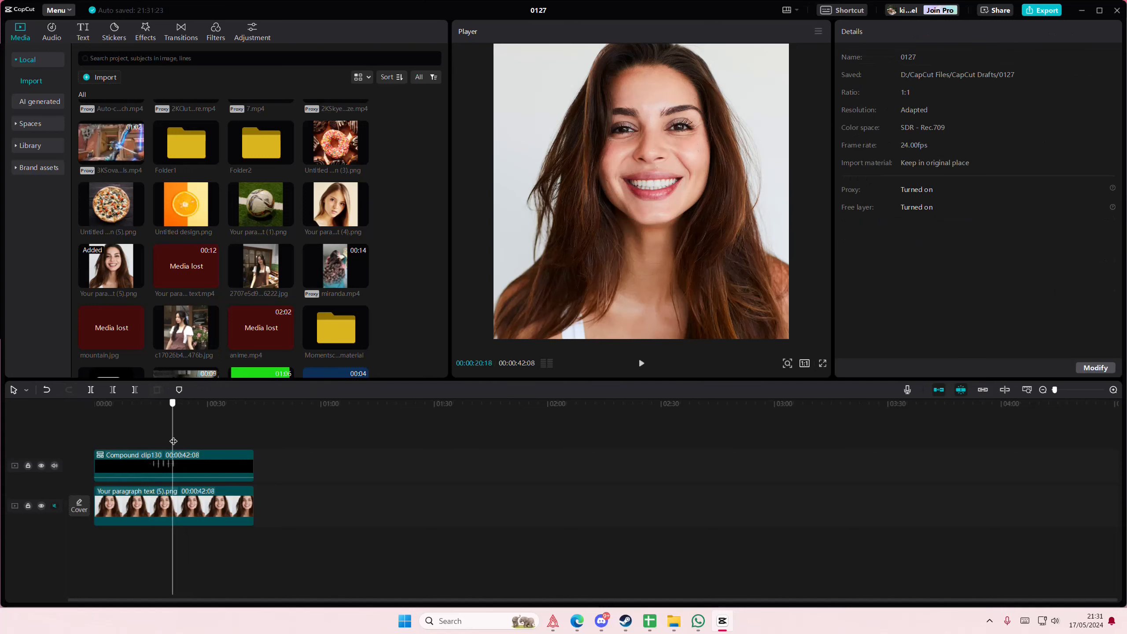
# Select the compound grid clip and enter it to edit its contents
pyautogui.click(172, 465)
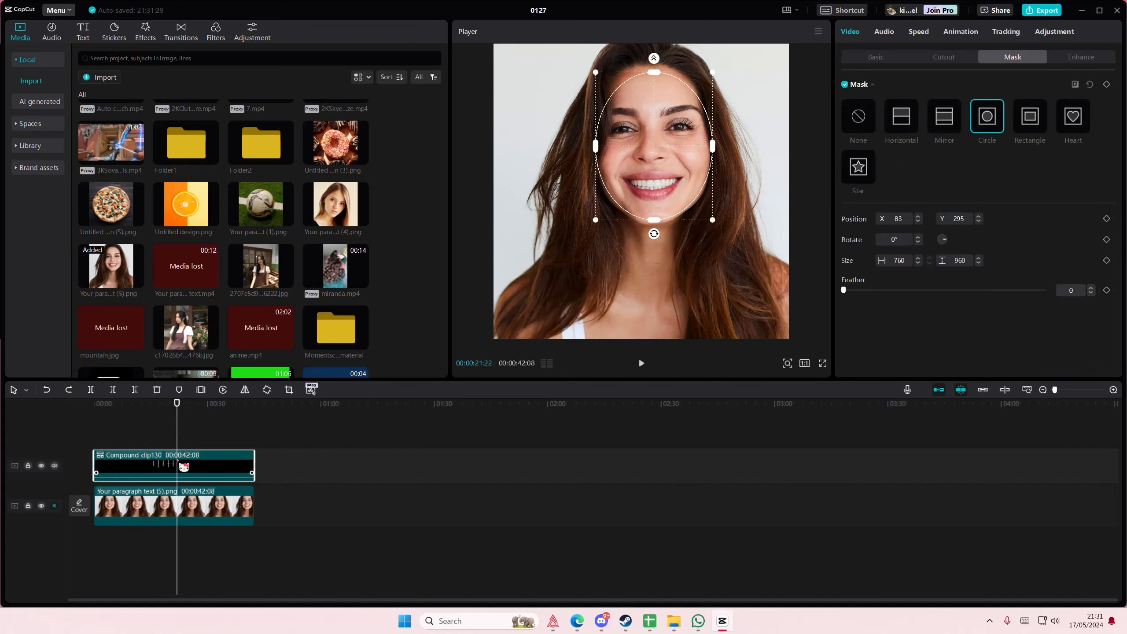
pyautogui.click(857, 116)
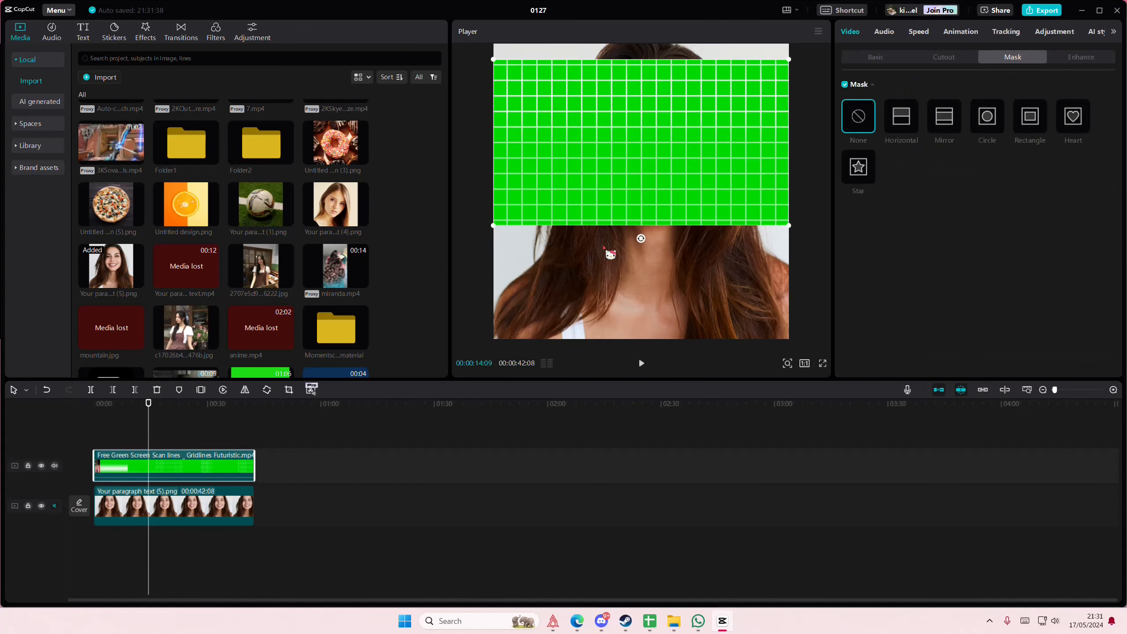
# Key out the inner grid video's green with Chroma key, Strength 39 and Shadow near maximum
pyautogui.click(944, 57)
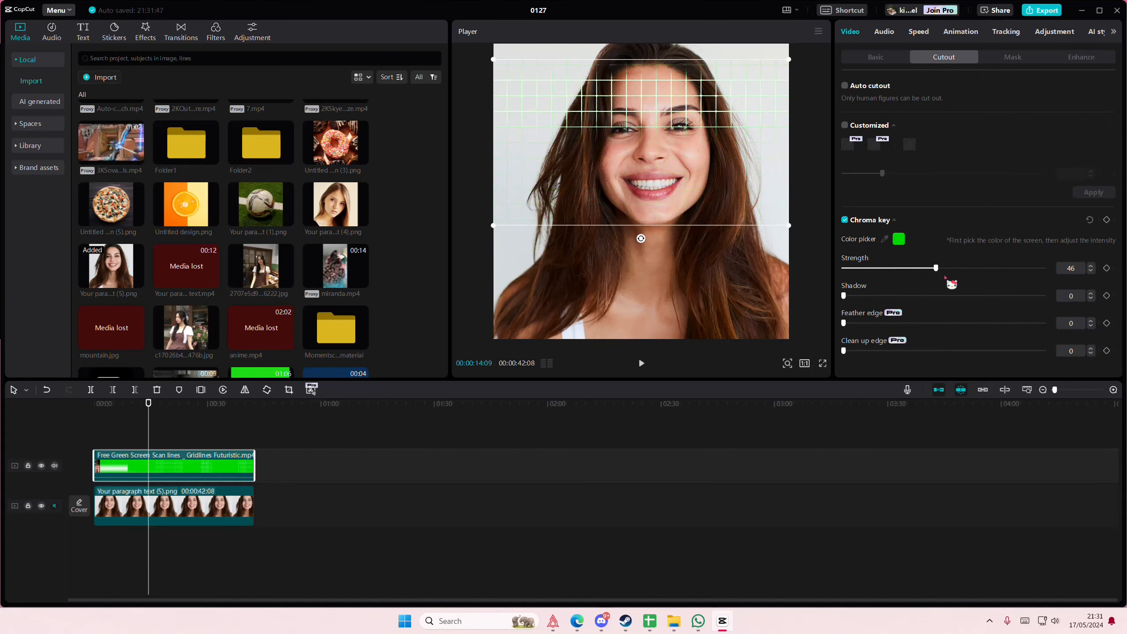
pyautogui.moveTo(844, 295); pyautogui.dragTo(949, 295)
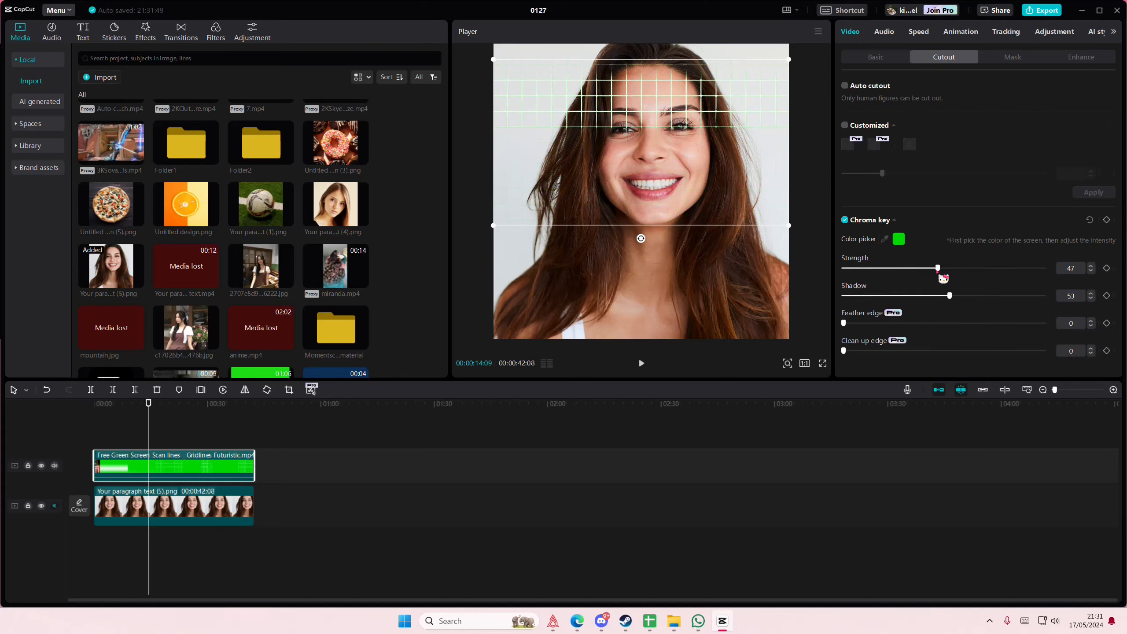
pyautogui.moveTo(938, 267); pyautogui.dragTo(891, 267)
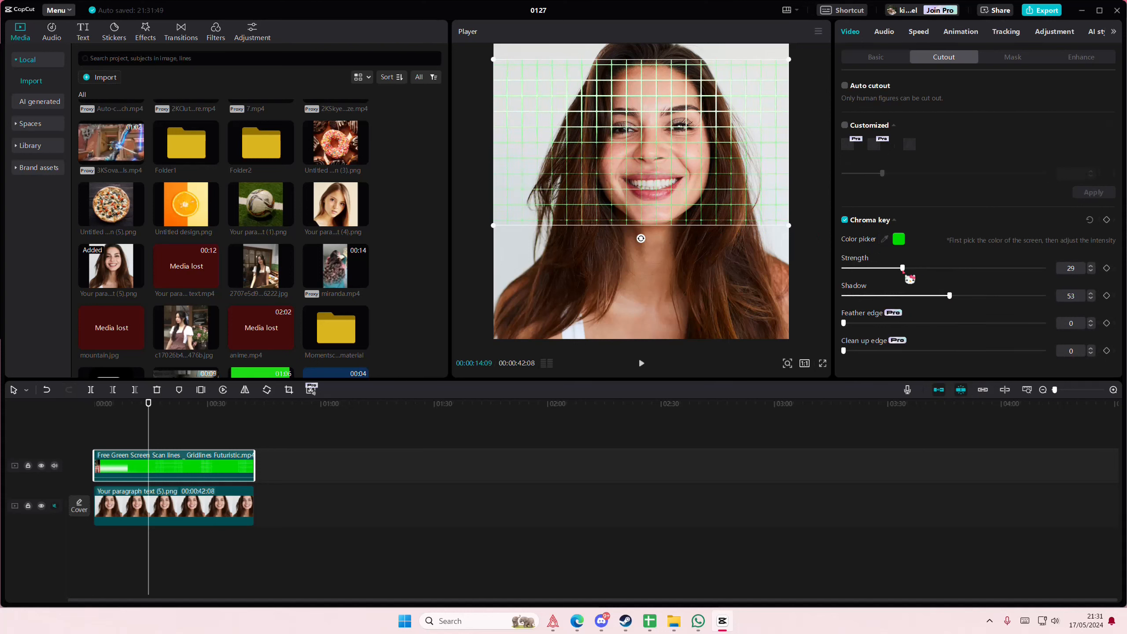
pyautogui.moveTo(902, 267); pyautogui.dragTo(921, 267)
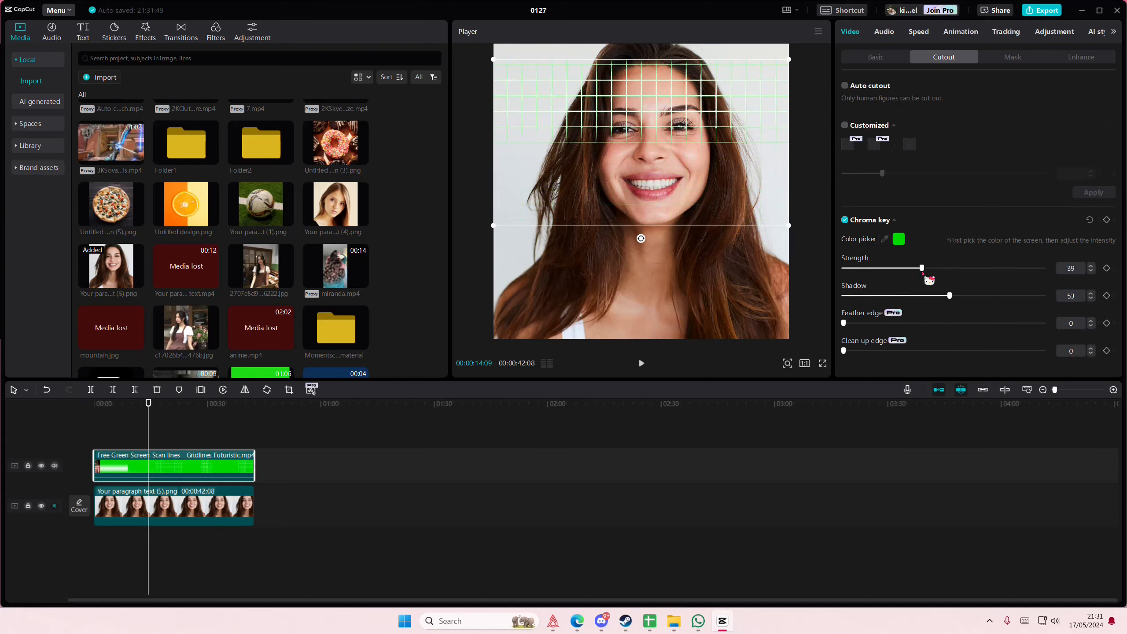
pyautogui.moveTo(948, 296); pyautogui.dragTo(1046, 295)
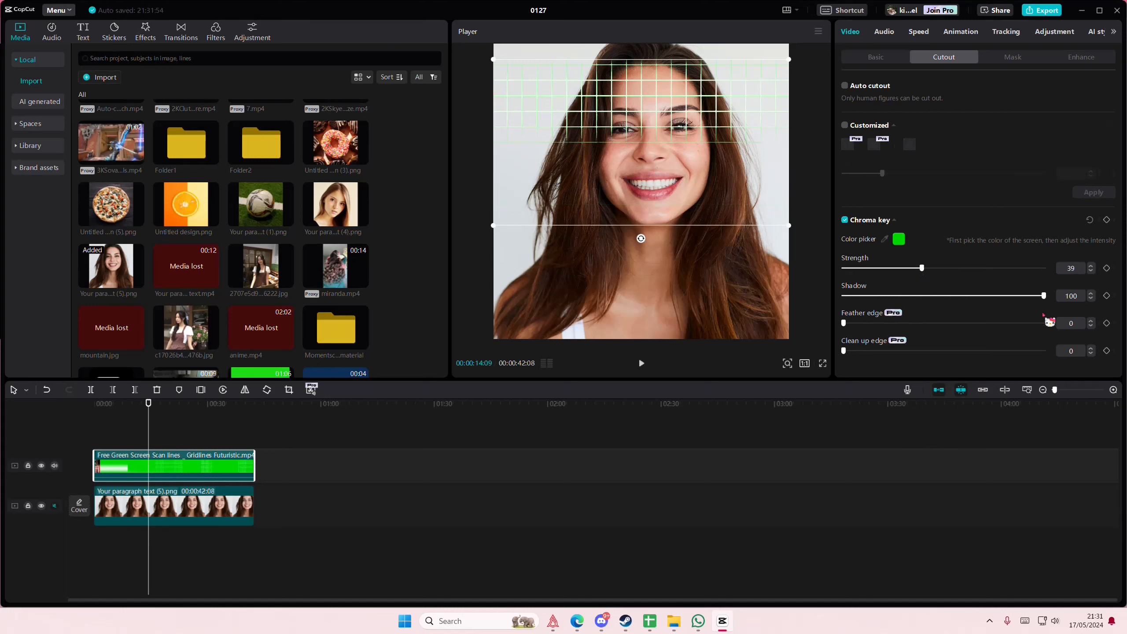
pyautogui.moveTo(1021, 295); pyautogui.dragTo(952, 295)
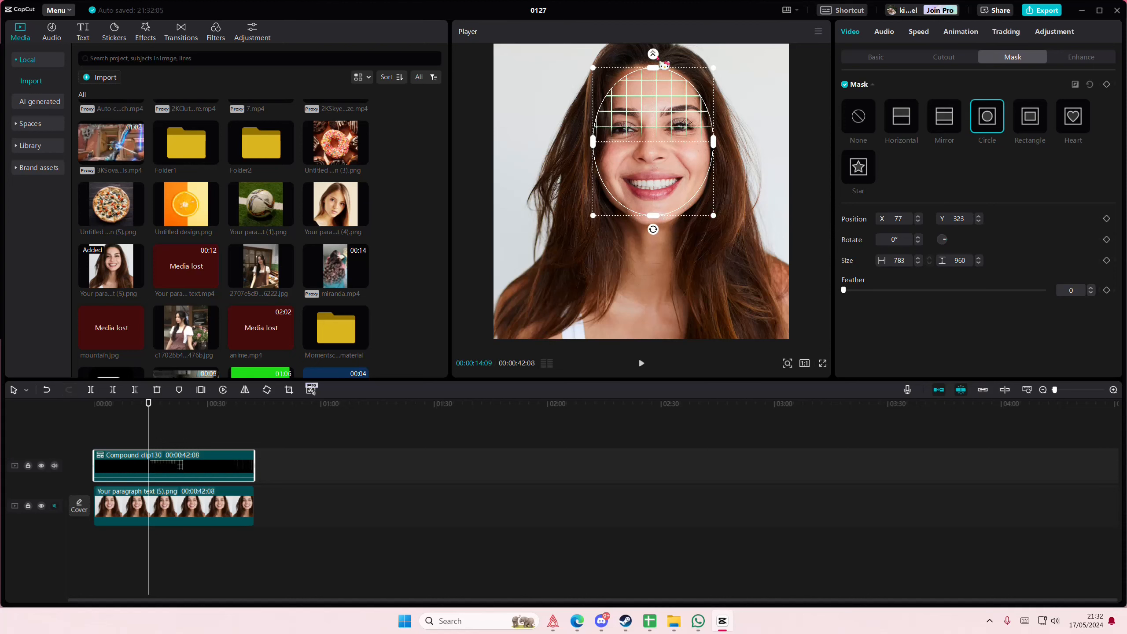
# Fine-tune the oval Circle mask on the compound clip and play back the scanning effect
pyautogui.moveTo(844, 289); pyautogui.dragTo(848, 290)
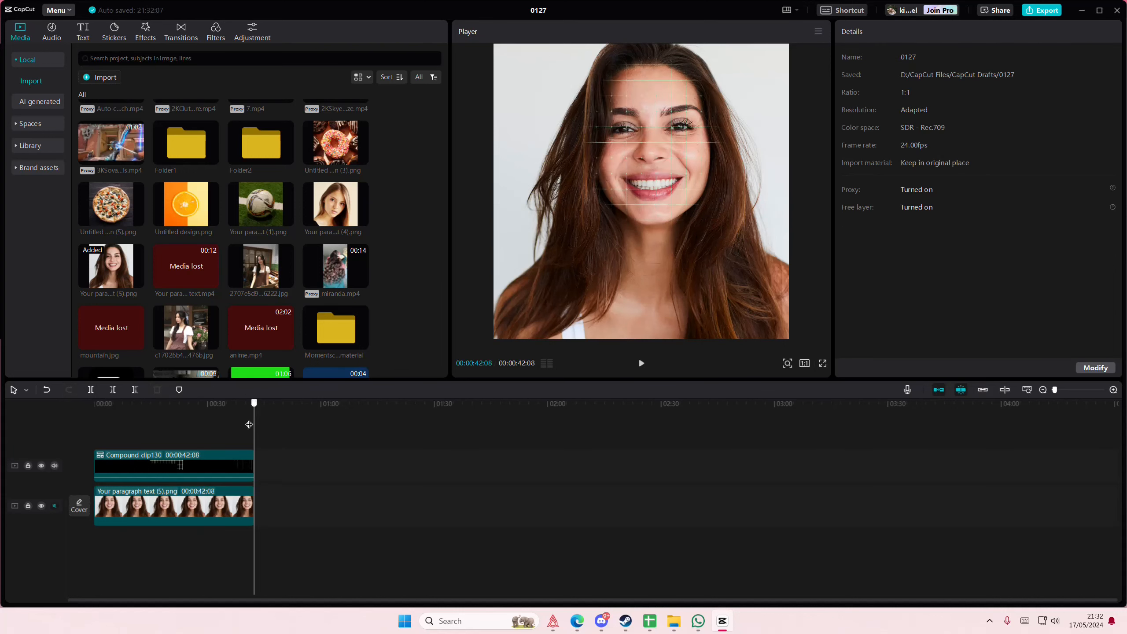
pyautogui.click(640, 363)
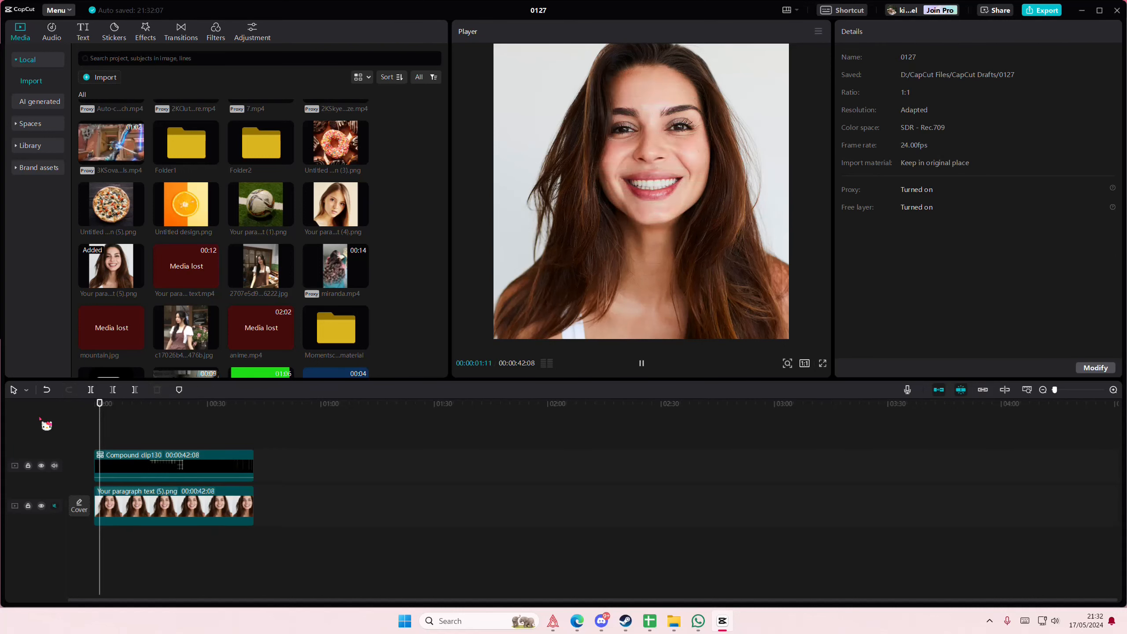